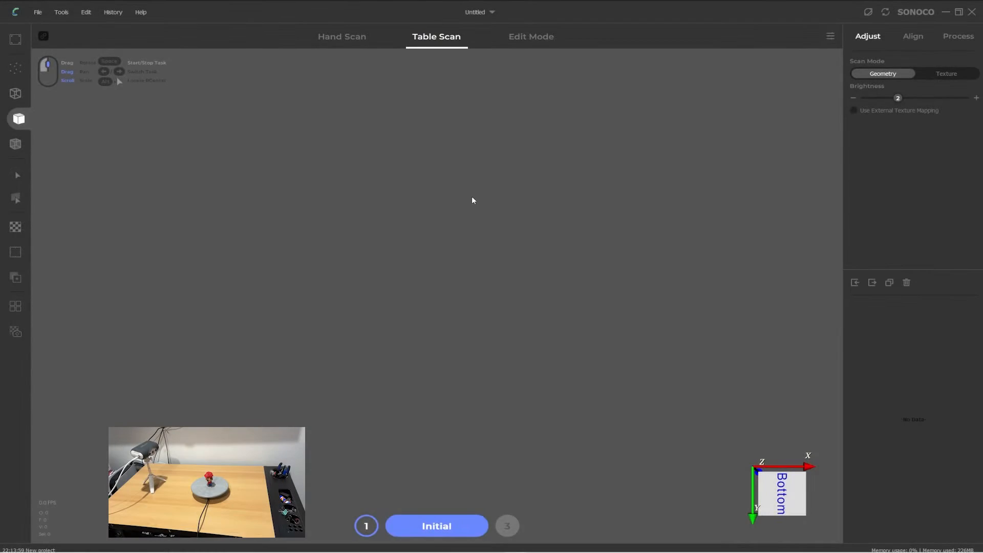
# Toggle to Hand Scan and back to Table Scan, then start the live turntable preview.
pyautogui.click(342, 36)
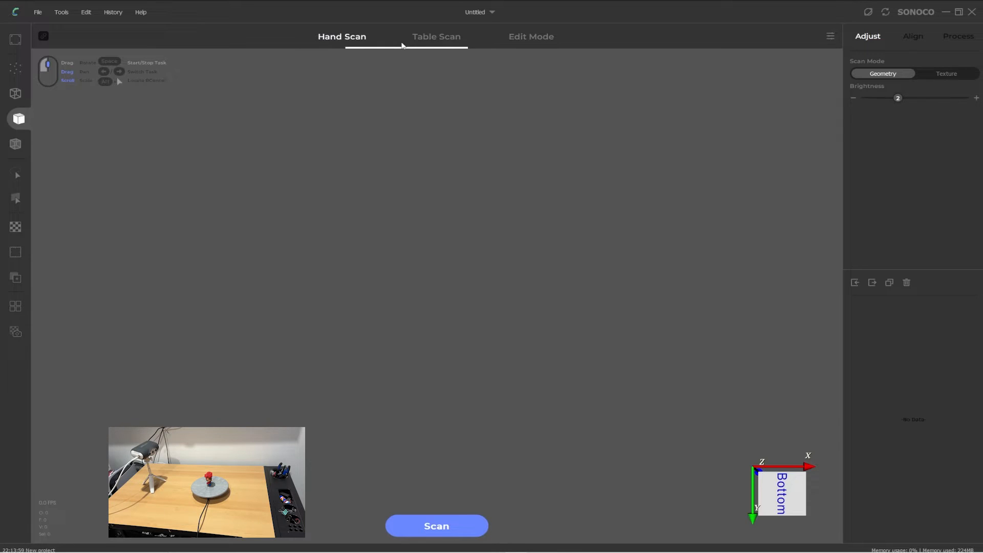
pyautogui.click(436, 37)
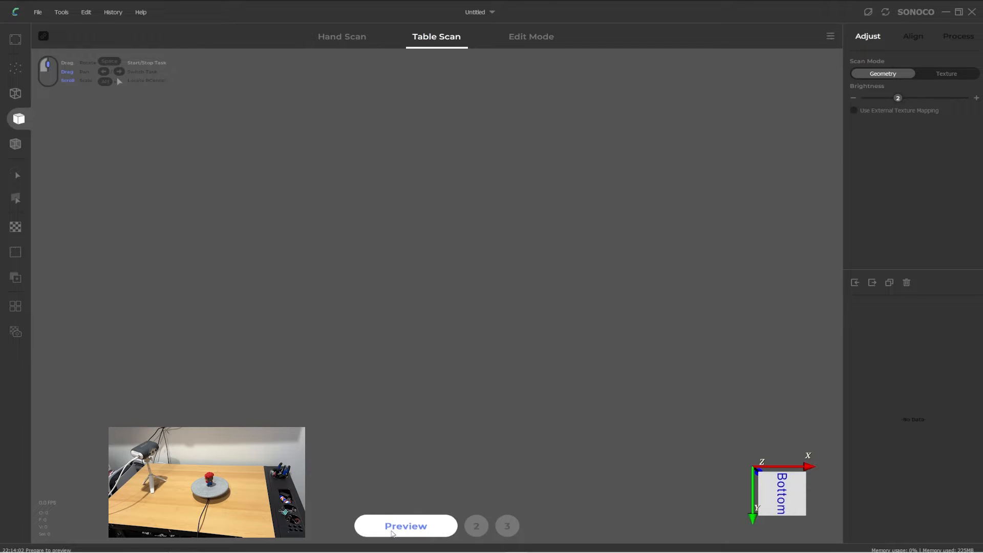
pyautogui.click(405, 526)
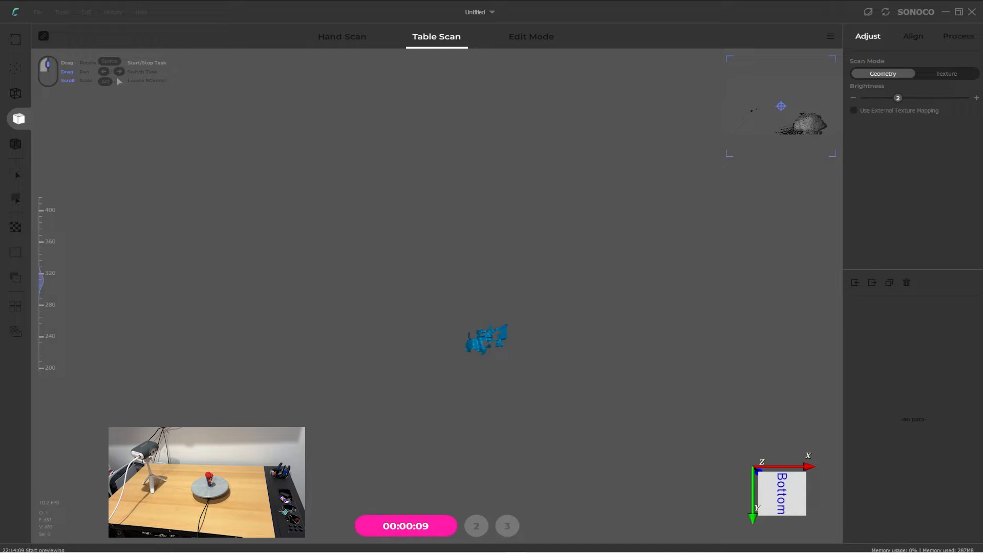
pyautogui.click(977, 98)
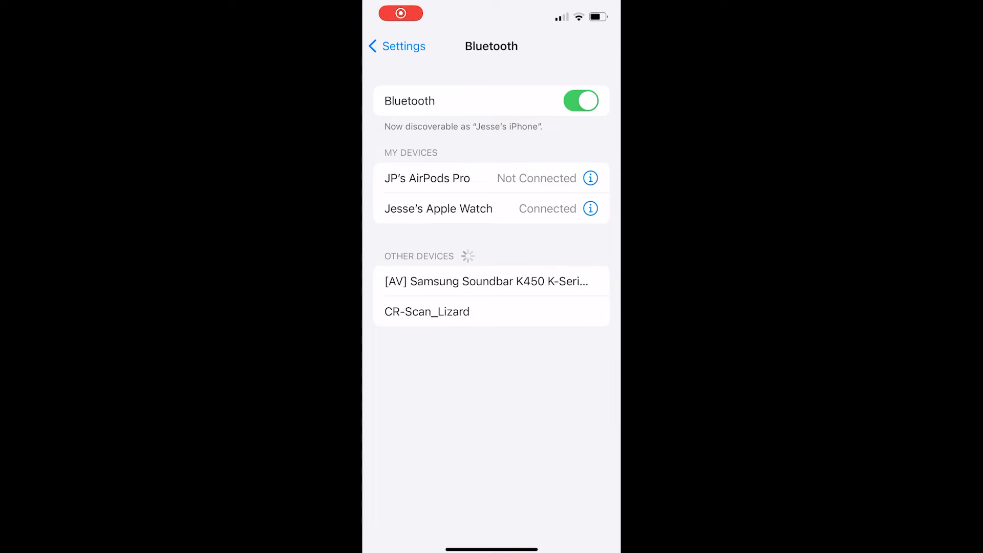
# Pair with CR-Scan_Lizard over Bluetooth after dismissing the first failed attempt.
pyautogui.click(427, 312)
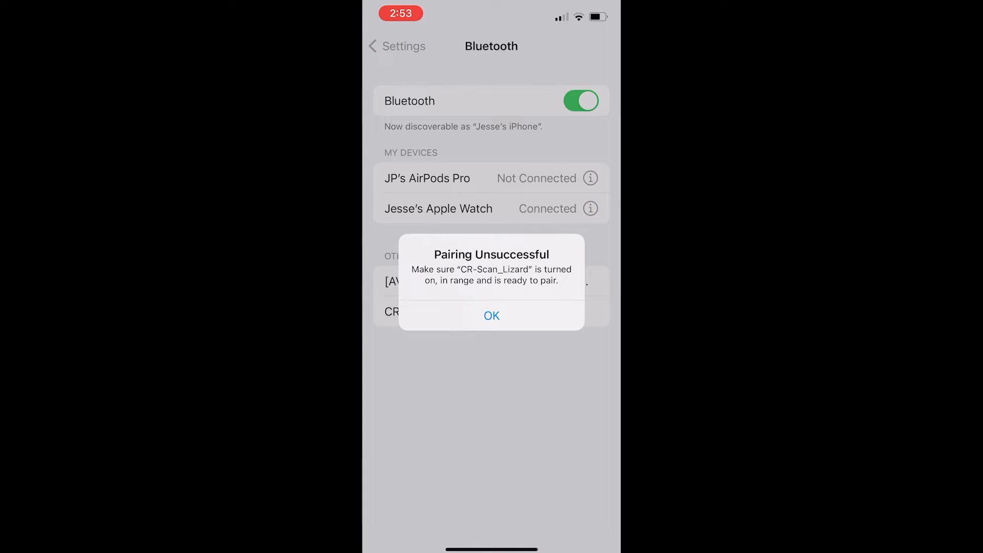
pyautogui.click(492, 315)
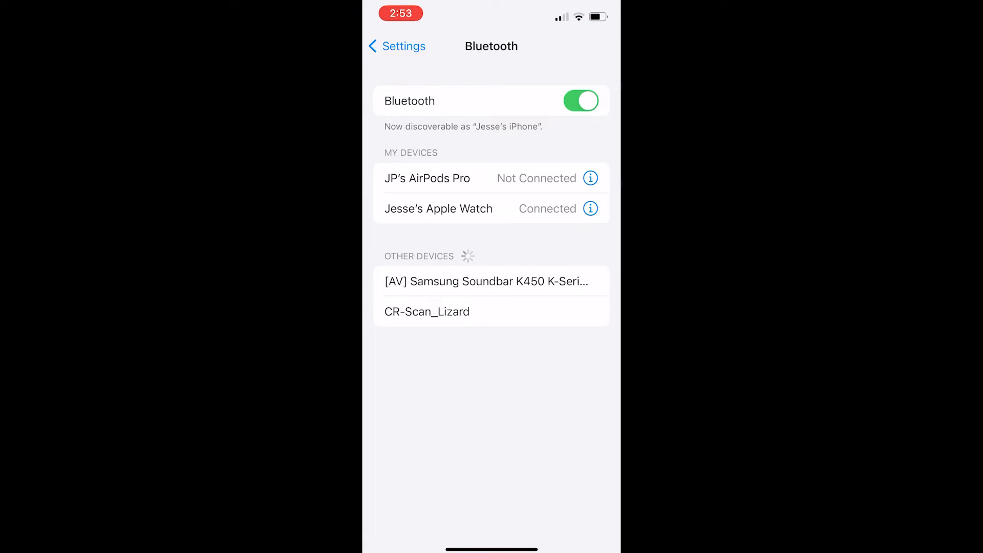
pyautogui.click(427, 312)
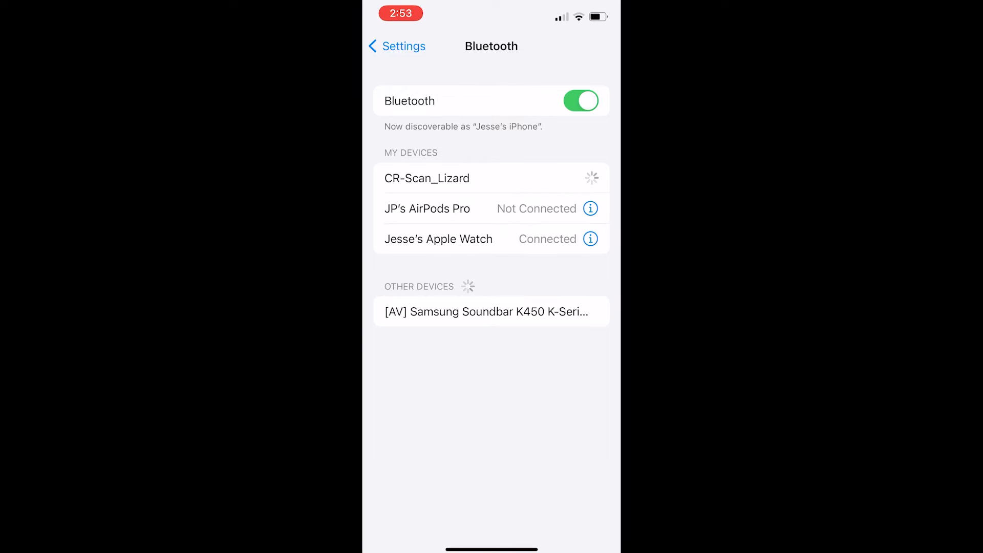
pyautogui.click(427, 177)
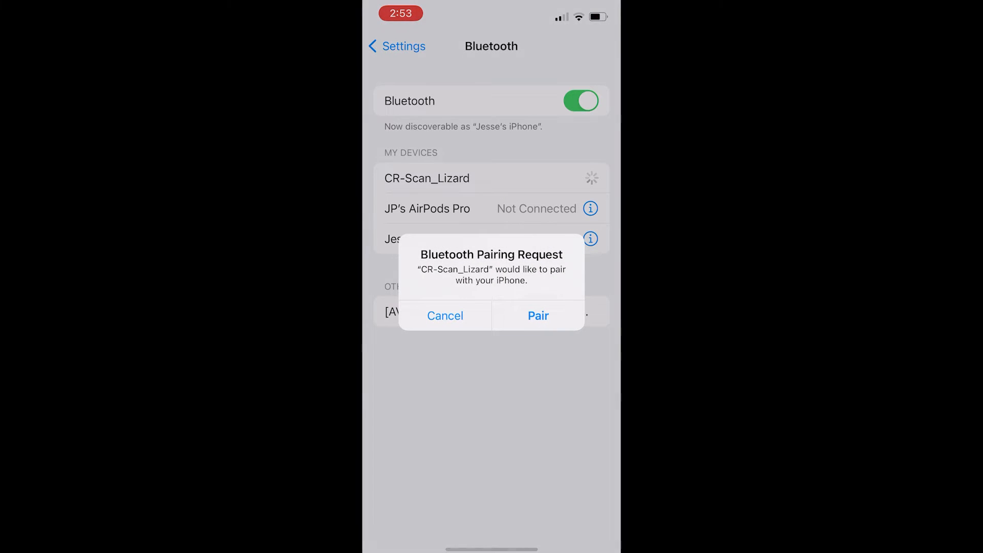
pyautogui.click(537, 315)
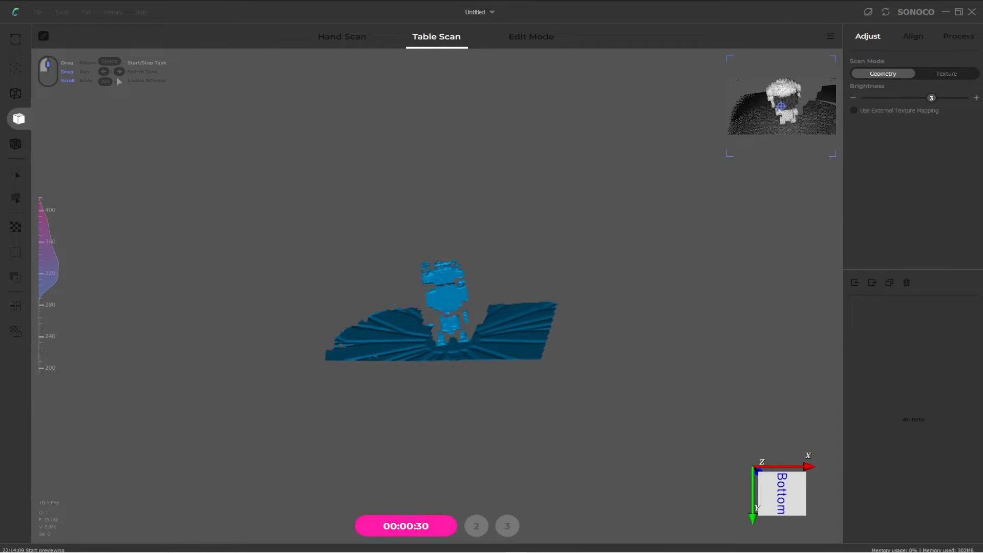
# Stop the Table Scan preview by switching to Hand Scan mode.
pyautogui.click(342, 37)
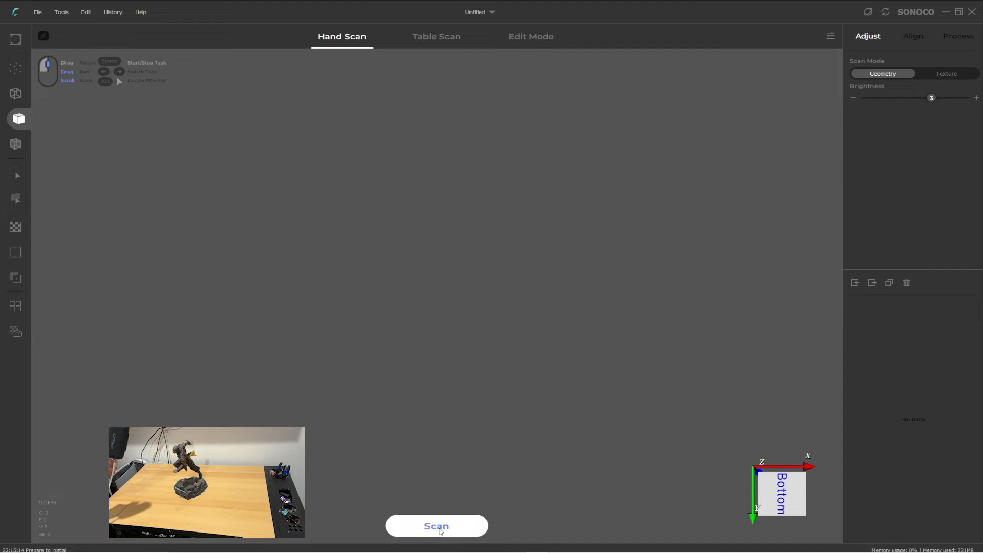
# Start the Hand Scan preview of the dragon figure, then begin capturing point data.
pyautogui.click(436, 525)
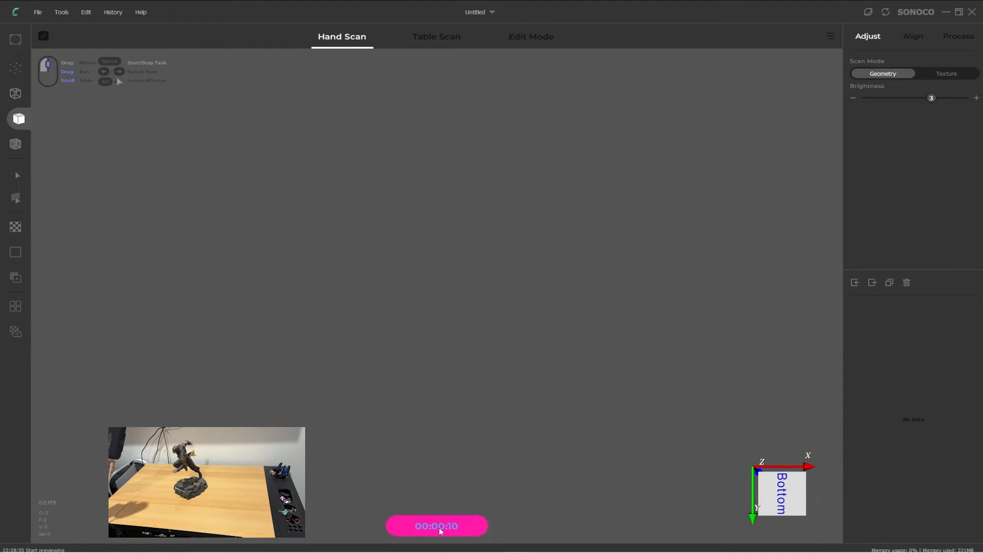
pyautogui.click(436, 525)
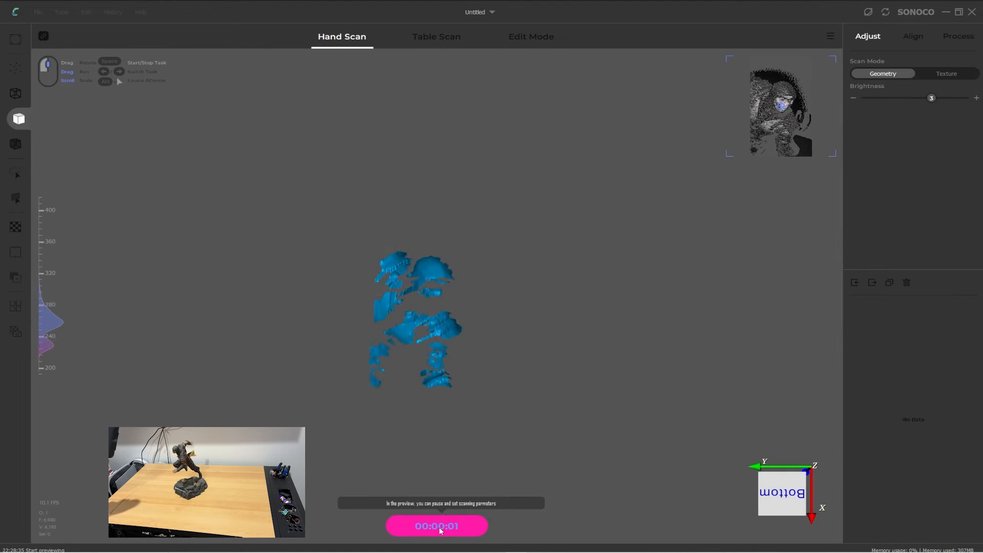
pyautogui.click(436, 525)
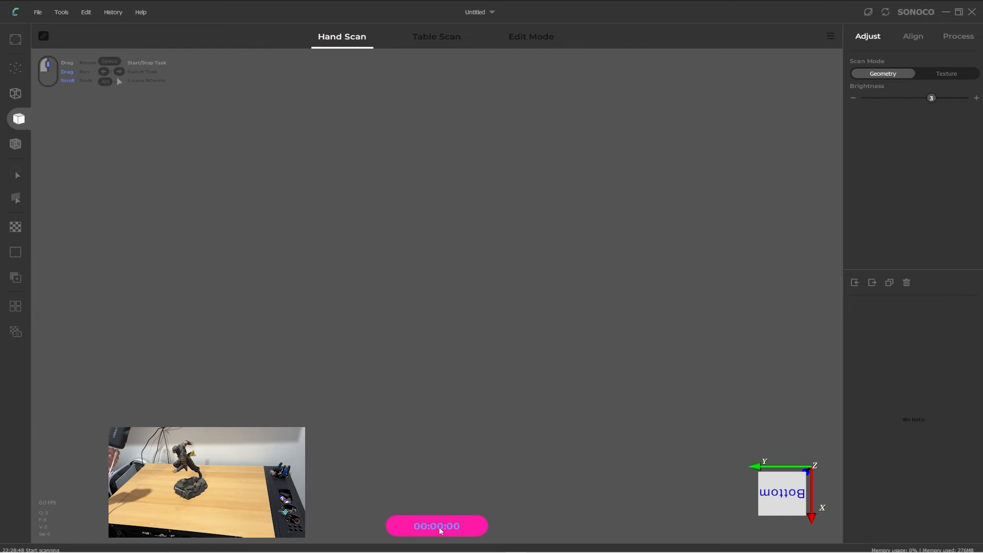
pyautogui.click(436, 525)
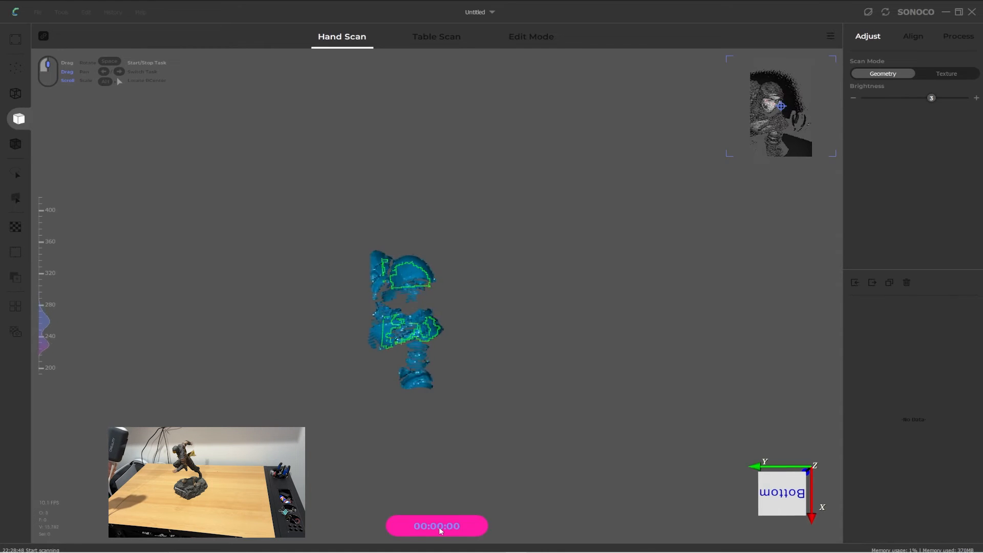